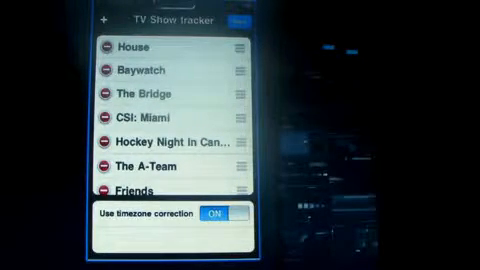
scroll("down", 3)
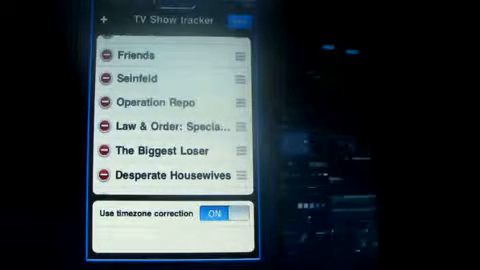
scroll("down", 3)
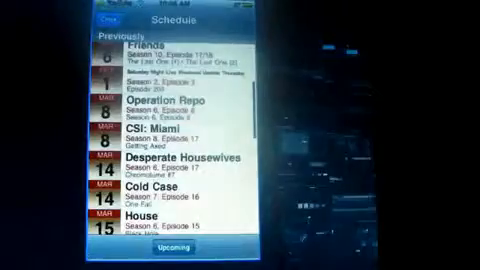
scroll("up", 3)
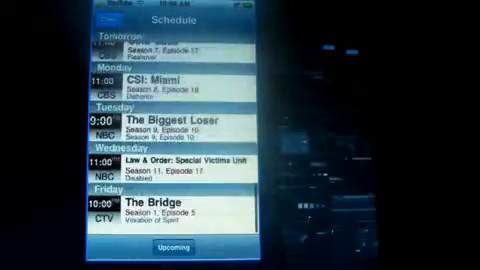
scroll("down", 3)
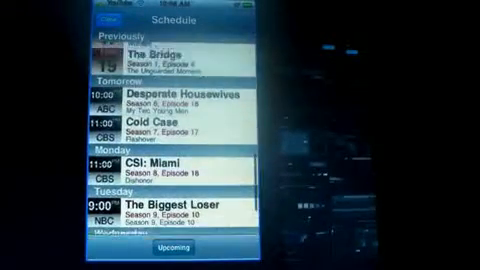
scroll("up", 3)
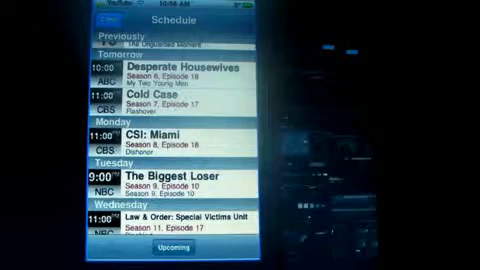